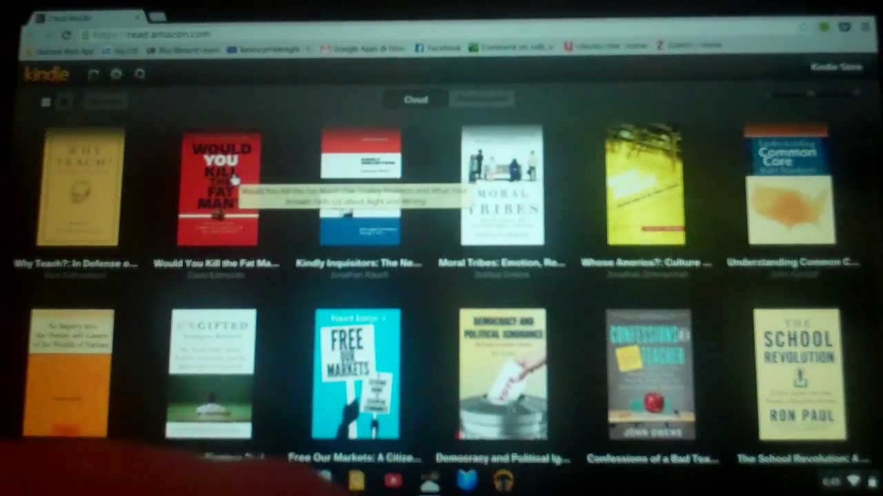
# Download and pin Would You Kill the Fat Man for offline reading via its context menu.
pyautogui.rightClick(215, 186)
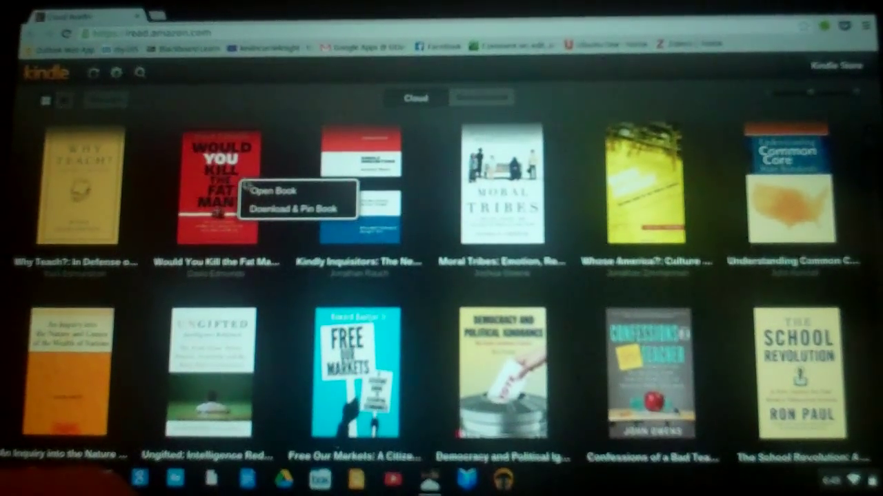
pyautogui.moveTo(297, 209)
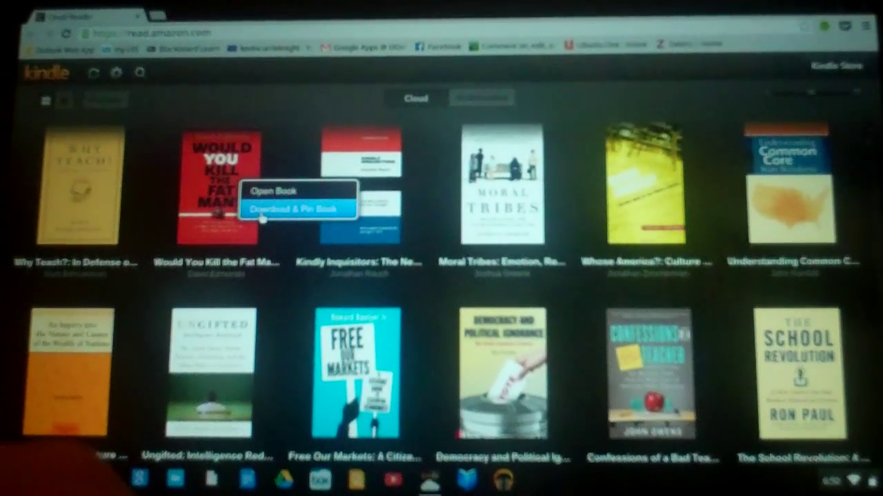
pyautogui.click(296, 207)
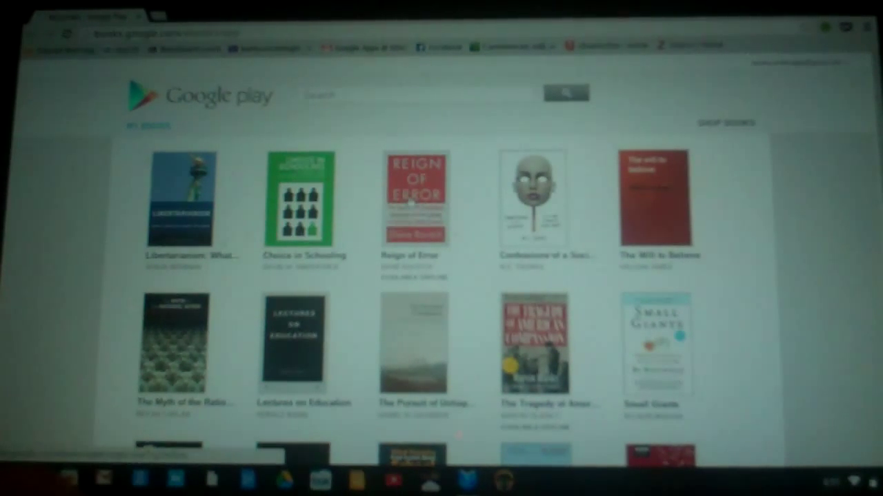
# View details for Reign of Error, then for Confessions of a Sociopath in the Play Books library.
pyautogui.click(413, 200)
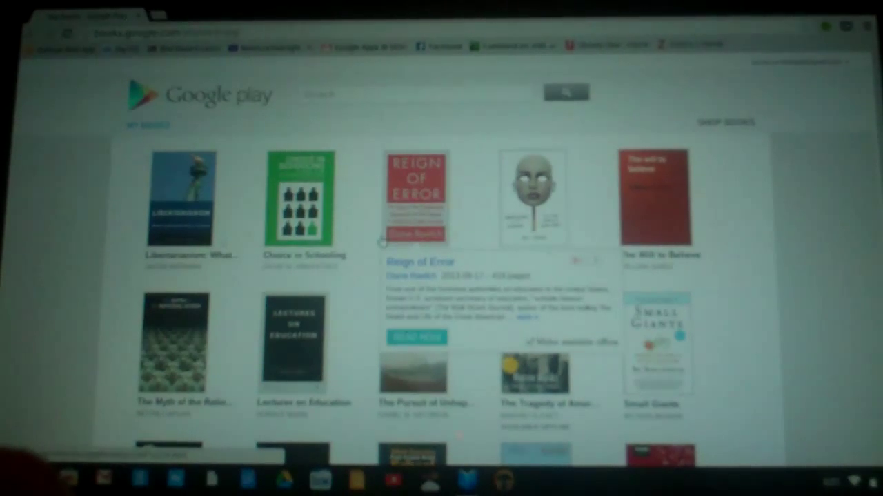
pyautogui.click(413, 199)
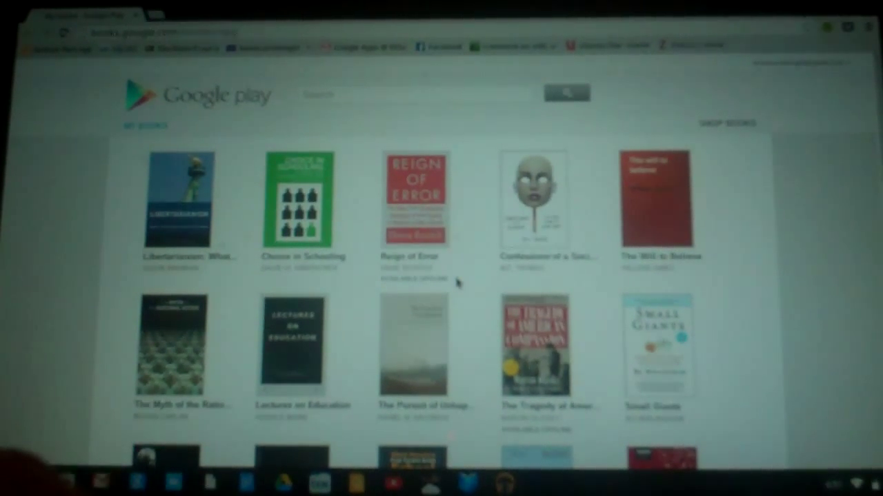
pyautogui.click(535, 200)
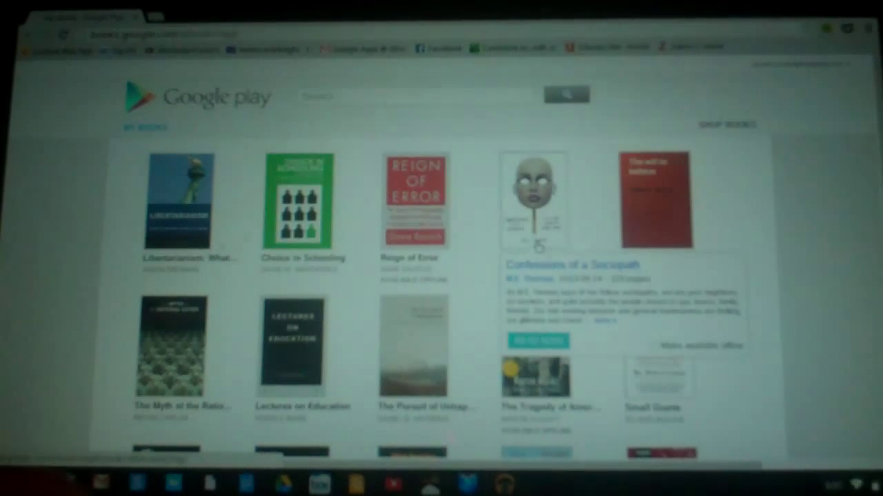